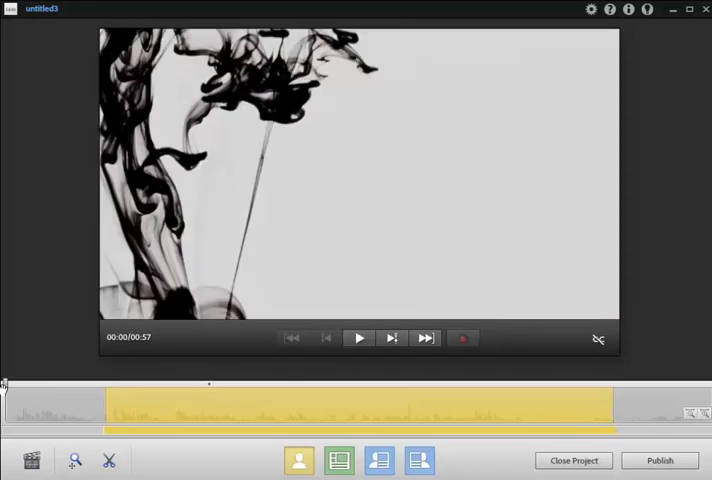
# Step: Play the ink-drop theme clip in the preview, then pause it
pyautogui.click(358, 337)
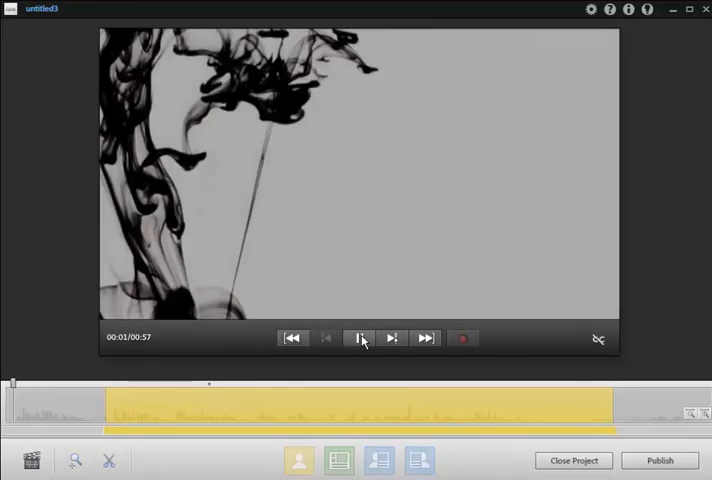
pyautogui.click(359, 337)
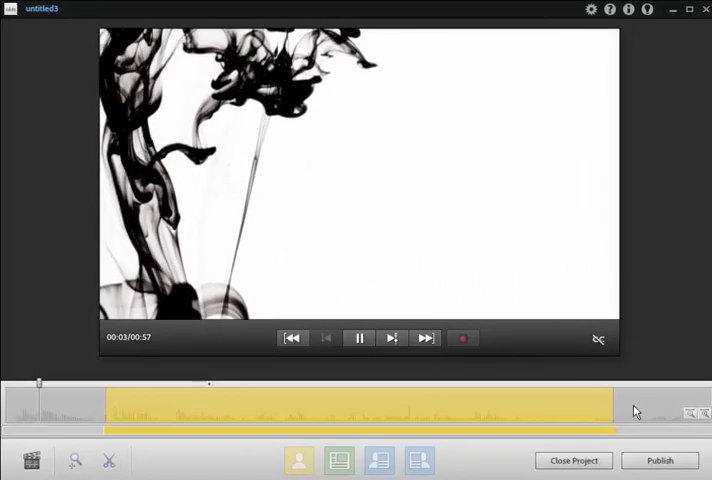
pyautogui.click(359, 338)
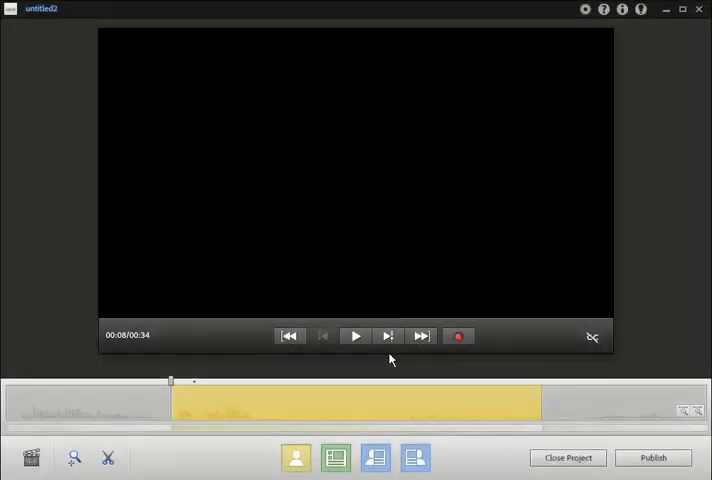
# Step: Open the branding settings and pick Custom from the Themes list
pyautogui.click(31, 458)
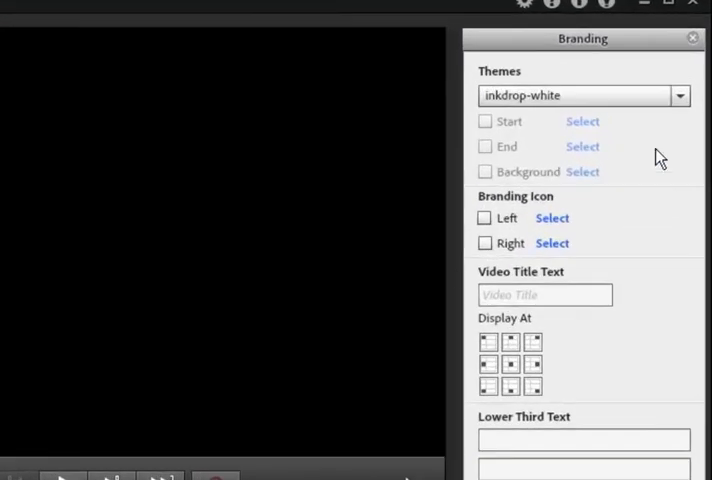
pyautogui.click(680, 95)
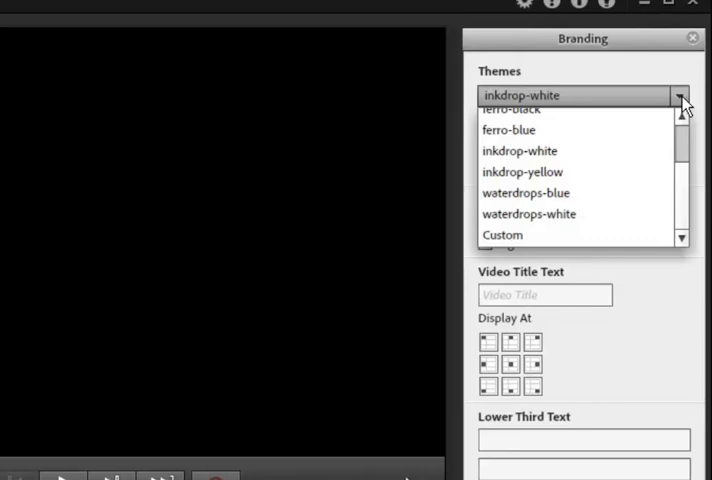
pyautogui.click(502, 234)
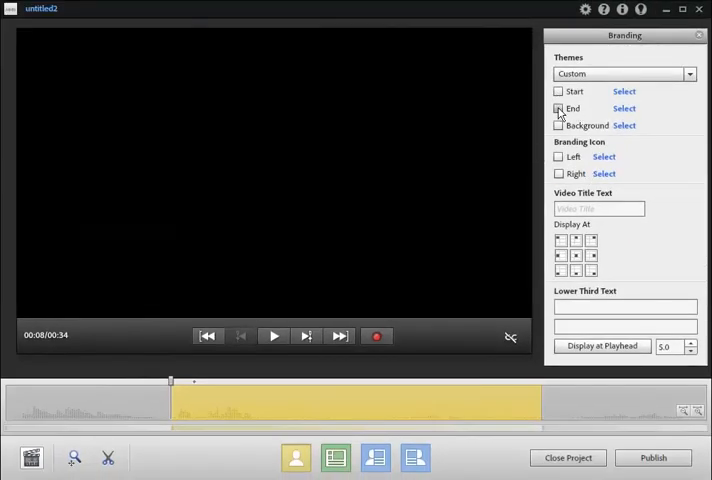
# Step: Enable left and right branding icons, both using Adobe_logo.png
pyautogui.click(558, 108)
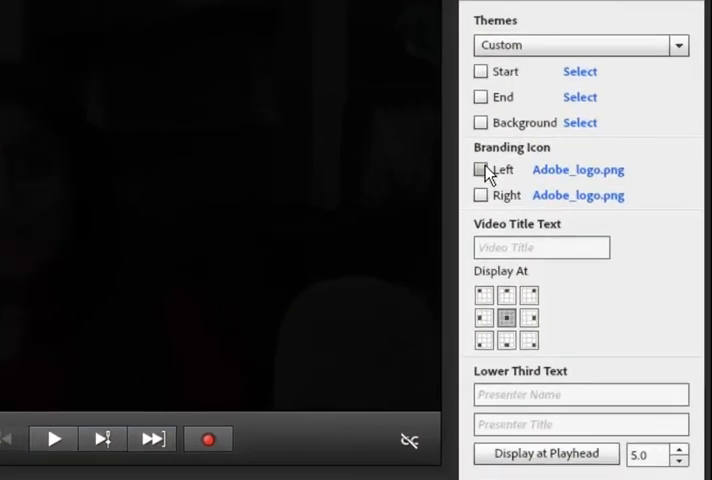
pyautogui.click(480, 169)
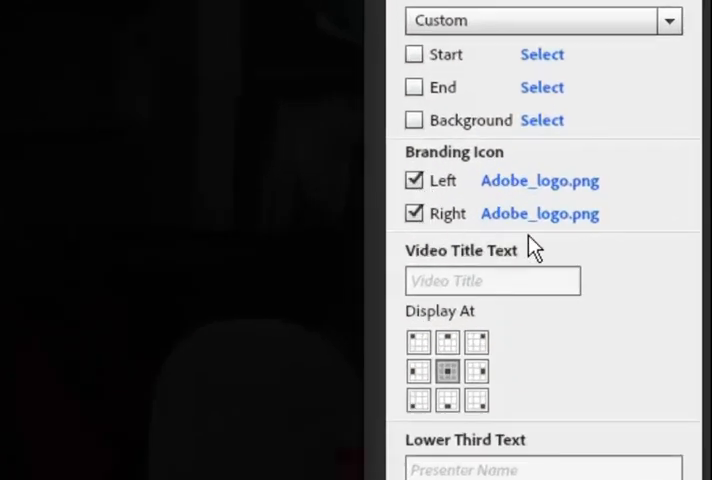
pyautogui.click(540, 213)
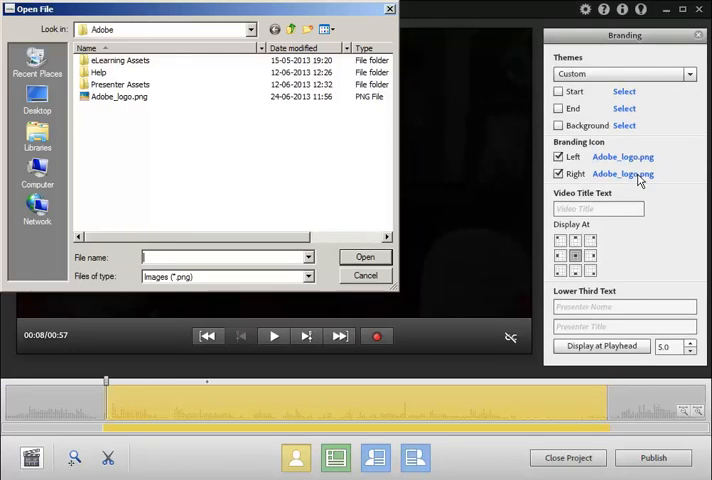
pyautogui.click(118, 96)
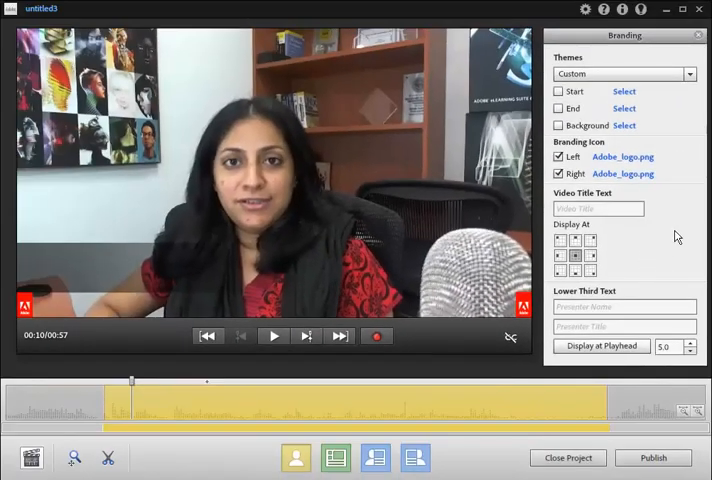
# Step: Enter 'Recording videos' in the Video Title Text field
pyautogui.click(597, 208)
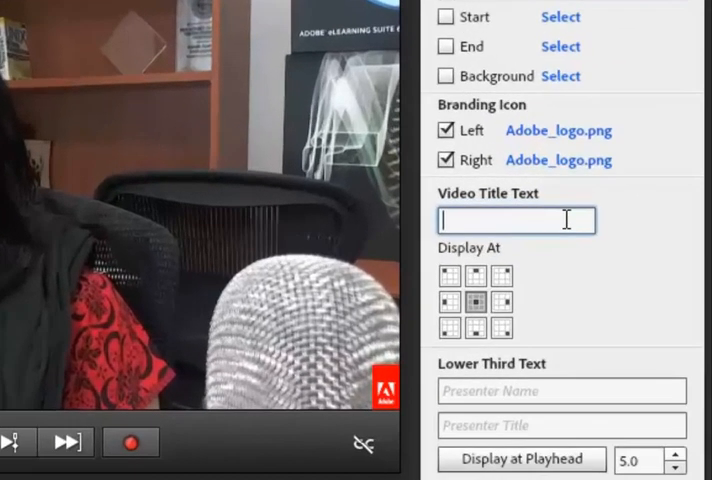
pyautogui.write('Recording')
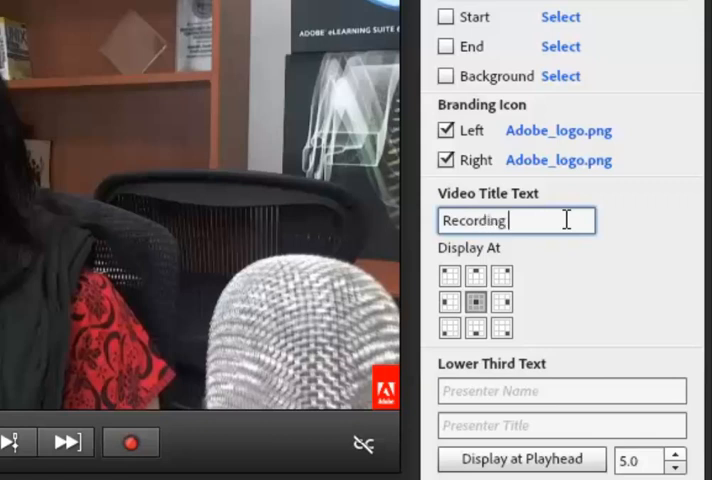
pyautogui.write('videos')
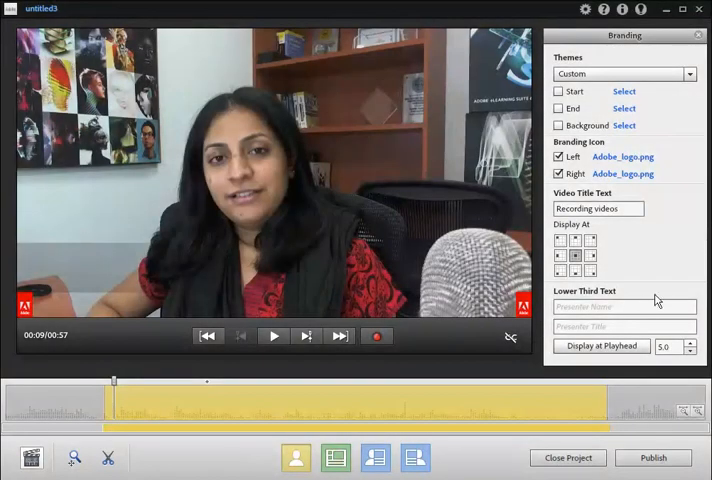
pyautogui.write('Smith')
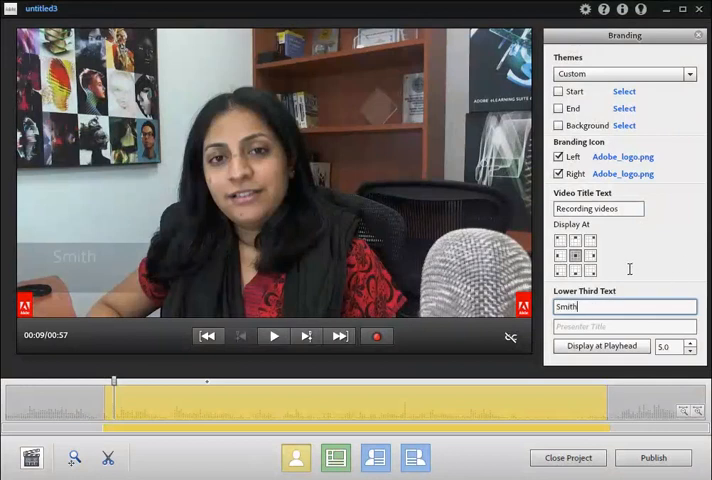
pyautogui.write('Smitha V')
pyautogui.click(625, 326)
pyautogui.write('CHL, Adobe')
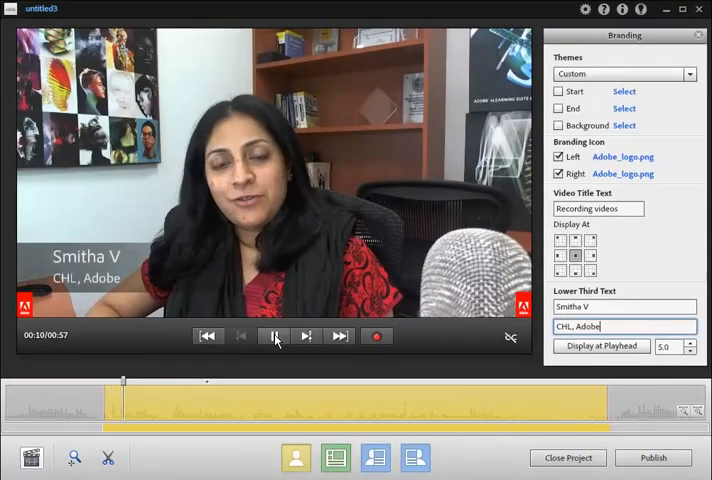
pyautogui.click(274, 336)
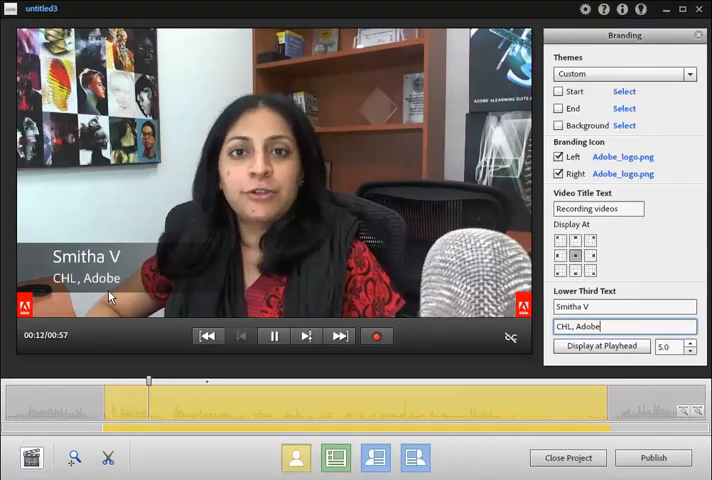